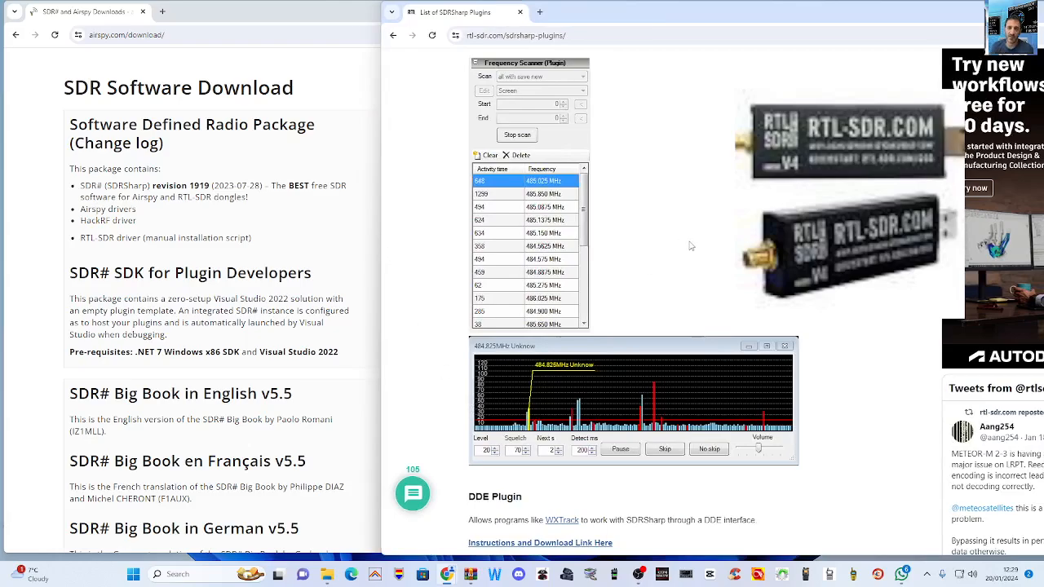
# Scroll the RTL-SDR plugin list to Frequency Scanner and download freqscanner.zip
pyautogui.scroll(-3)
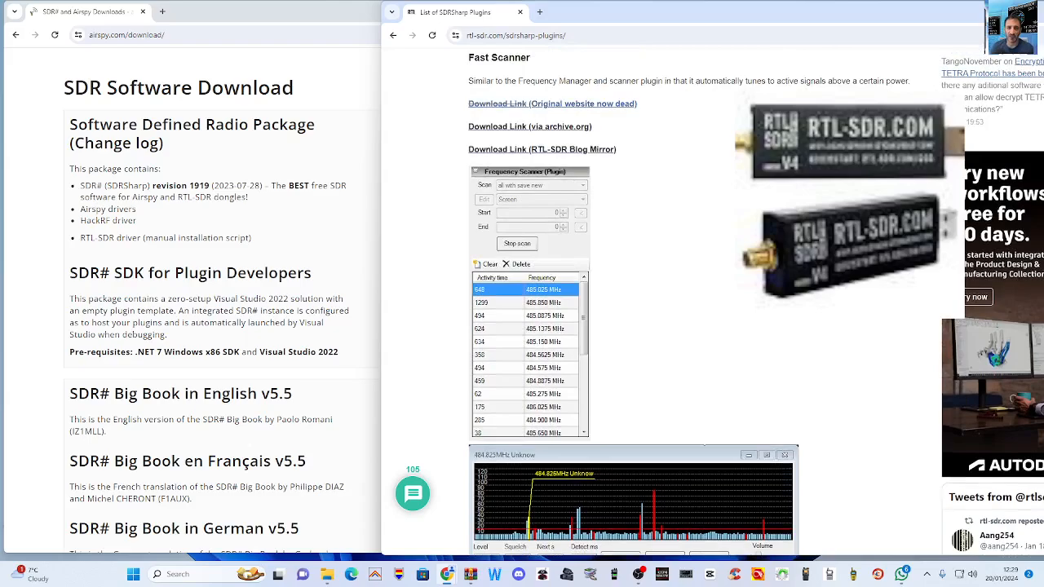
pyautogui.scroll(-3)
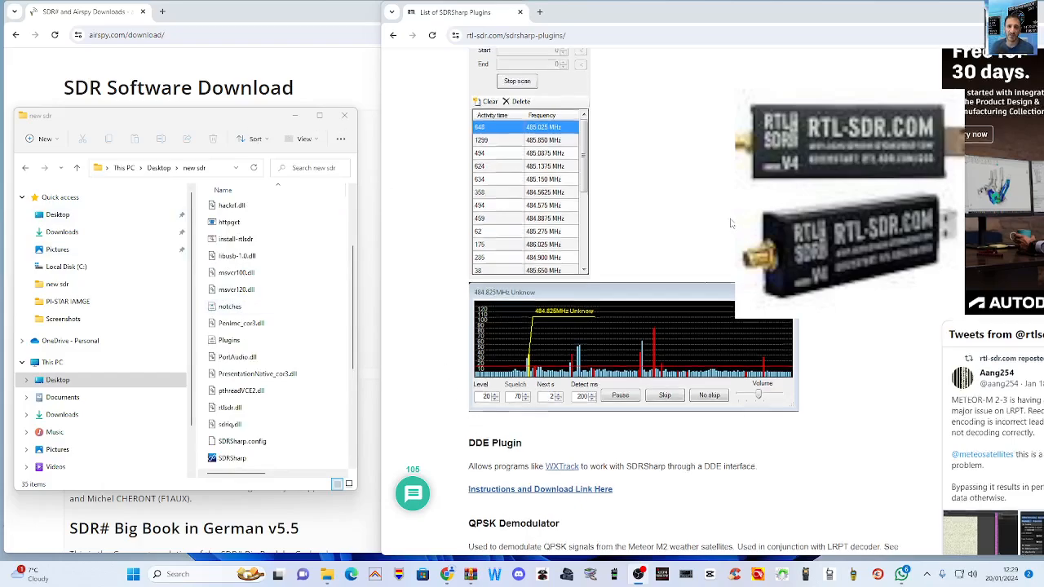
pyautogui.scroll(-3)
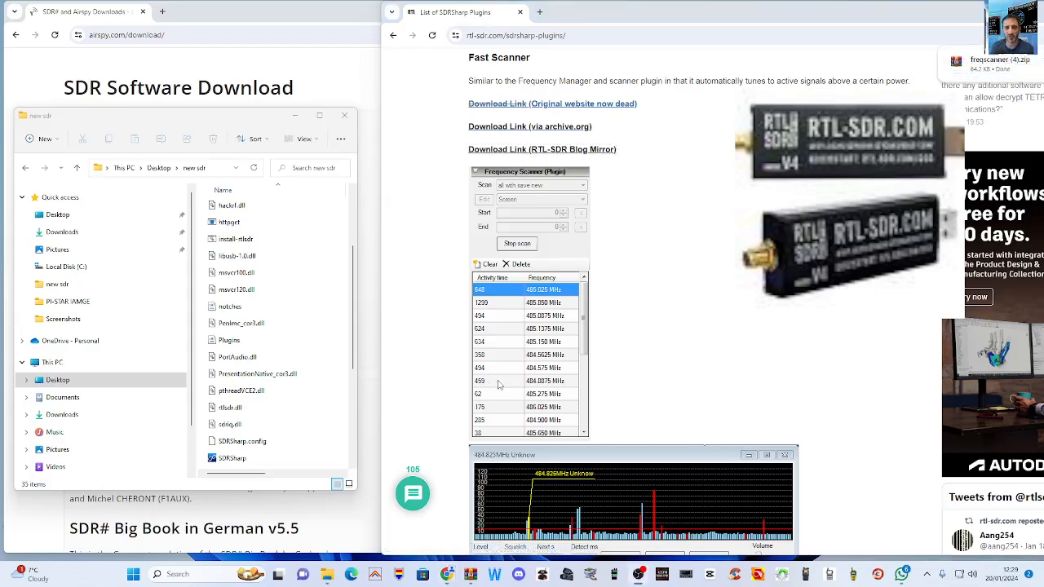
# Open freqscanner (4).zip from Downloads in WinRAR and bring up Extract To options
pyautogui.click(62, 231)
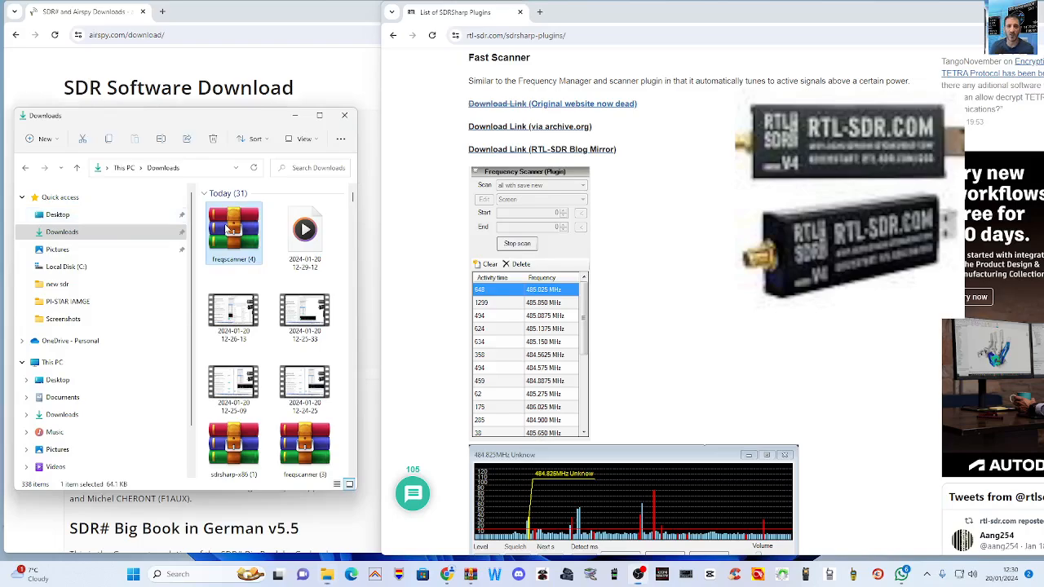
pyautogui.doubleClick(234, 232)
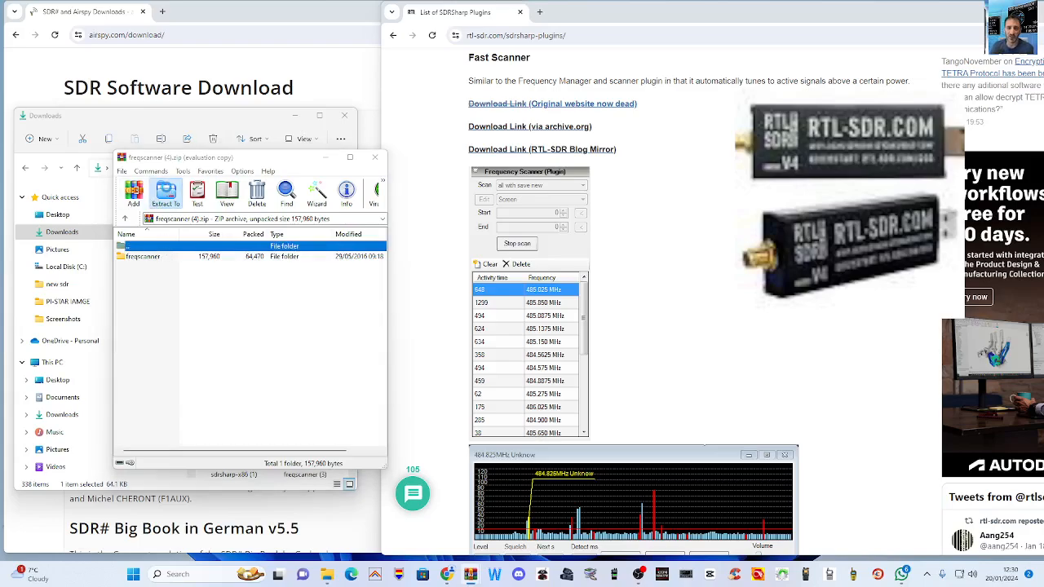
pyautogui.click(165, 193)
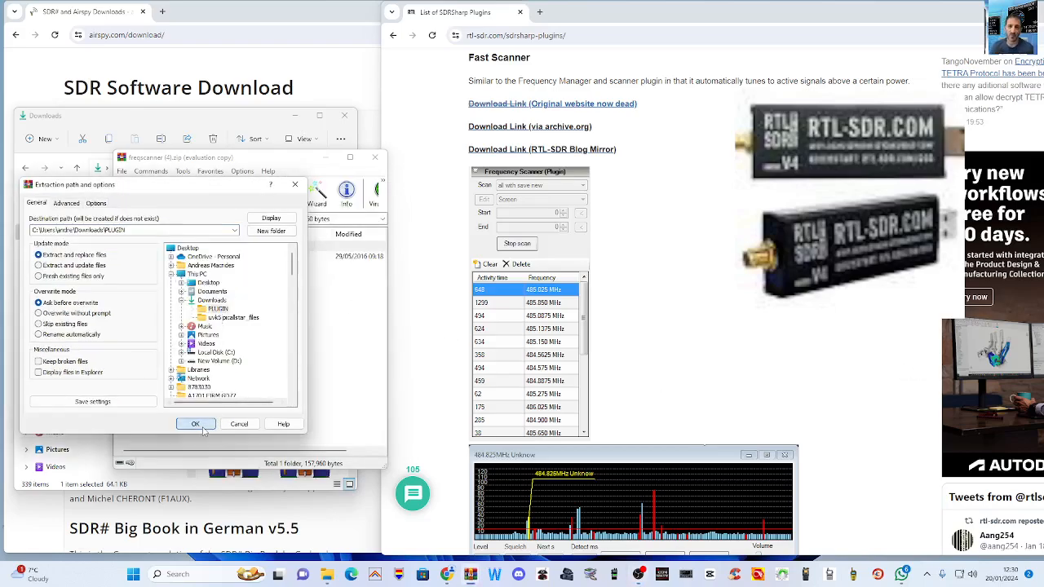
# Extract freqscanner and move SDRSharp.FrequencyScanner.dll into new sdr, replacing the existing file
pyautogui.click(195, 424)
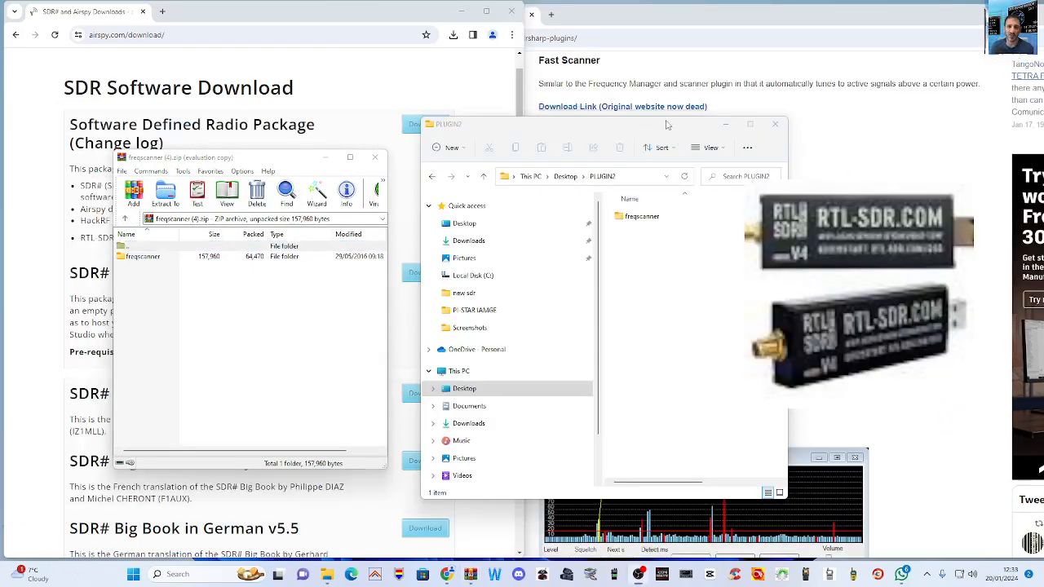
pyautogui.click(640, 217)
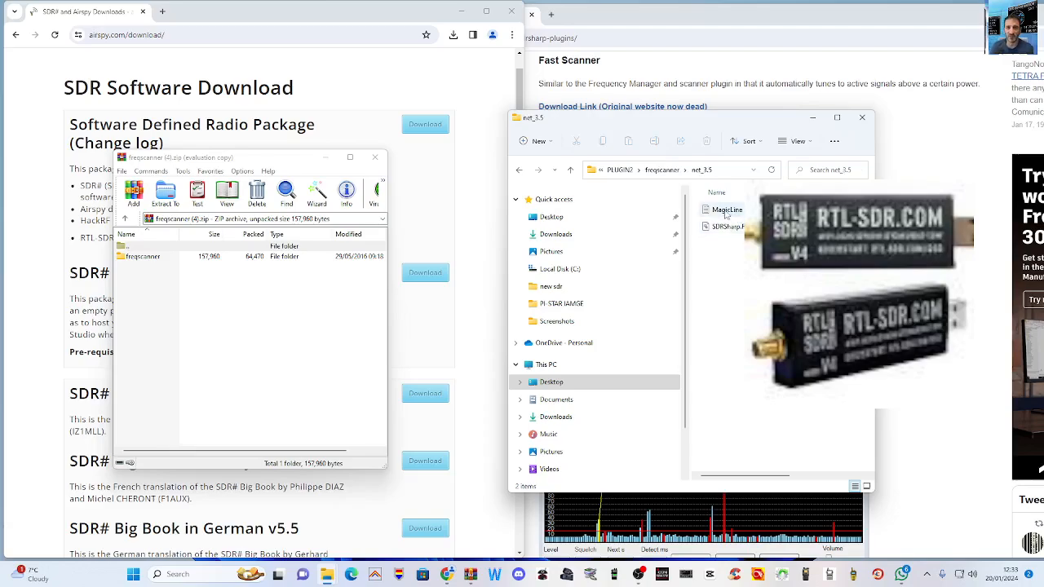
pyautogui.moveTo(790, 525)
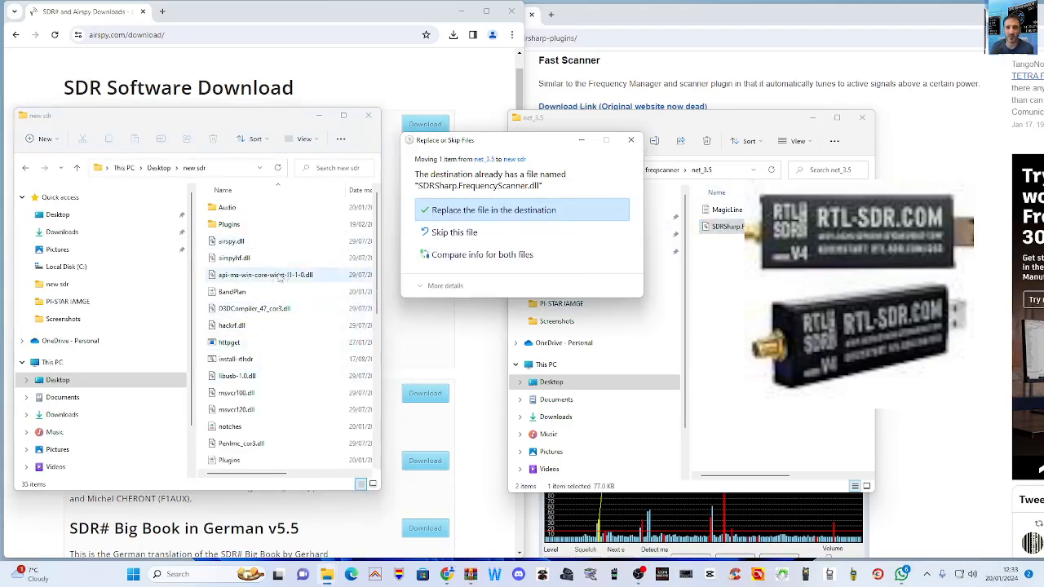
pyautogui.click(492, 210)
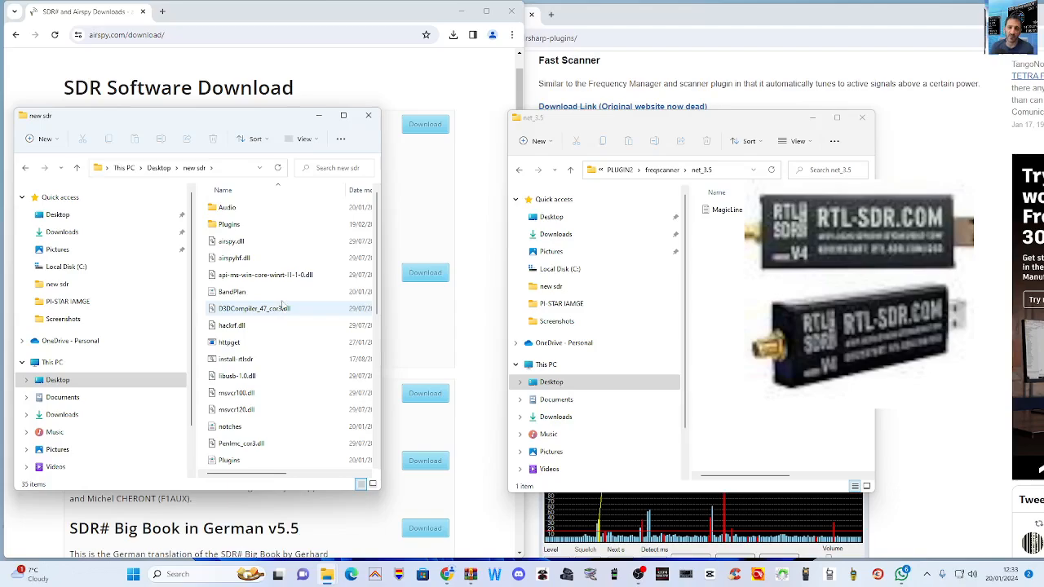
pyautogui.scroll(-3)
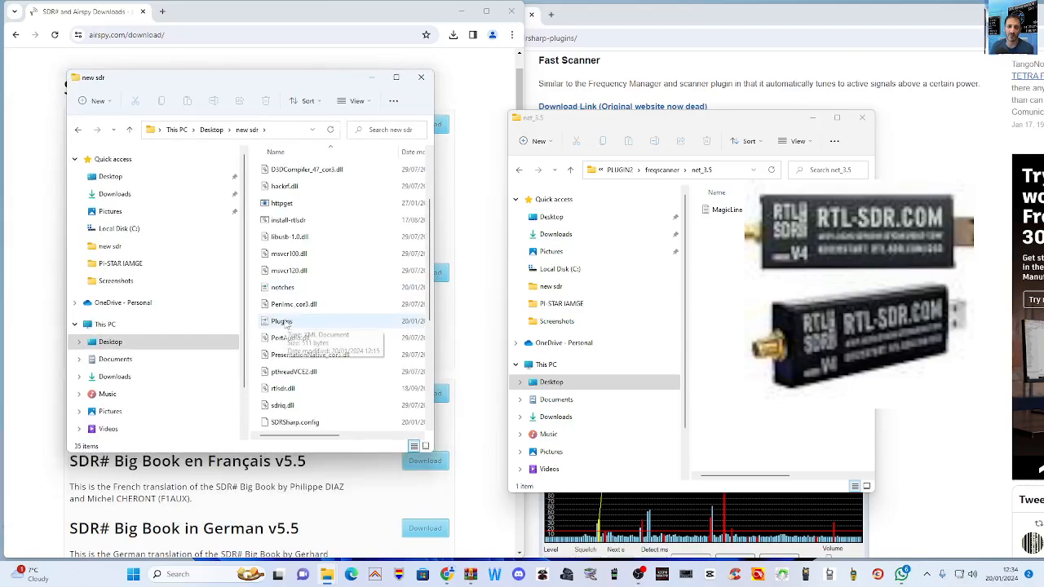
# Open the Plugins XML file from new sdr in Notepad
pyautogui.rightClick(281, 320)
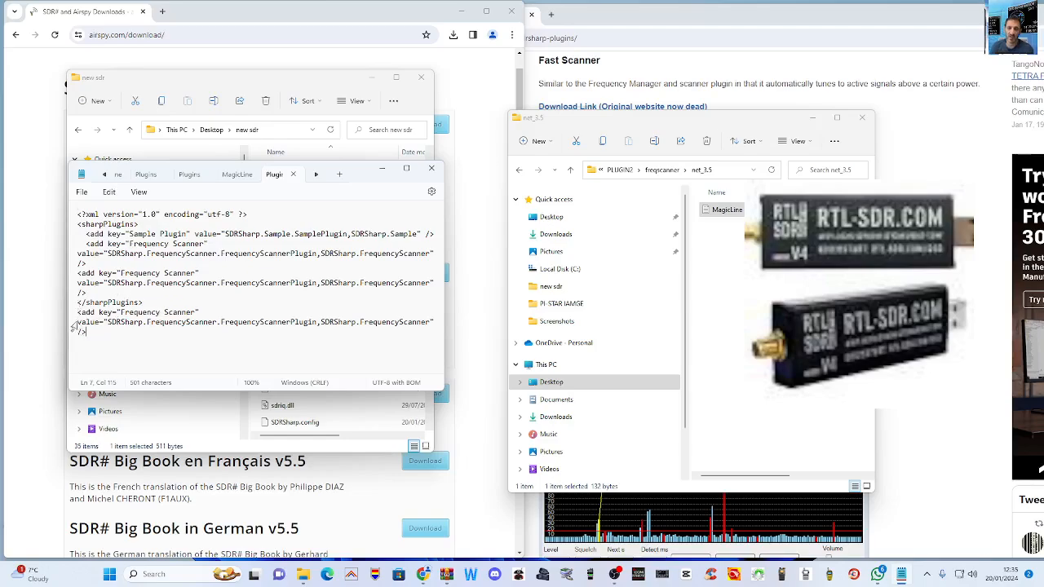
# Delete the misplaced Frequency Scanner entry after the closing tag
pyautogui.moveTo(75, 311); pyautogui.dragTo(437, 331)
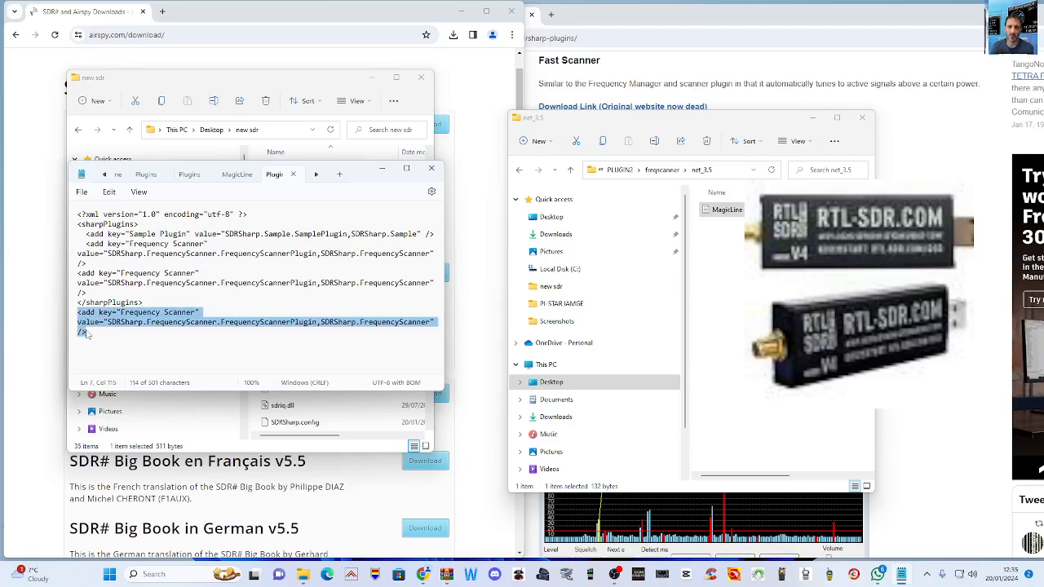
pyautogui.press('Delete')
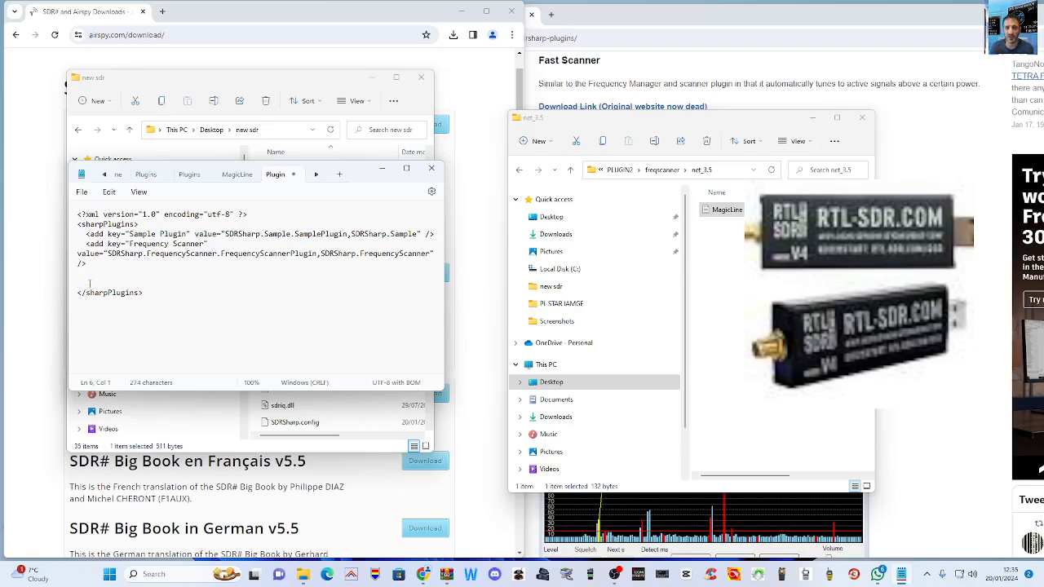
# Paste the Frequency Scanner add key line inside the sharpPlugins list
pyautogui.click(91, 281)
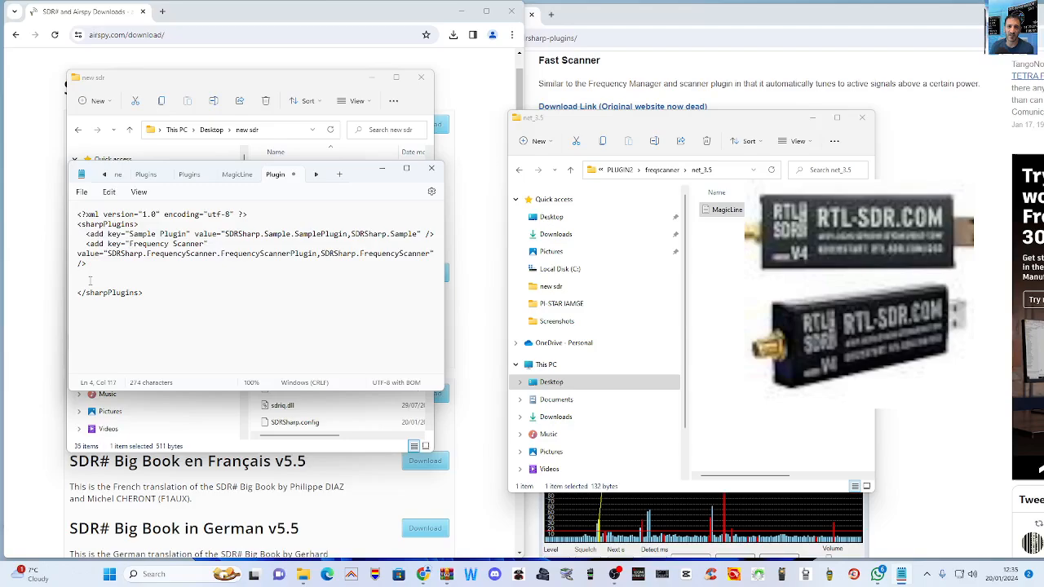
pyautogui.rightClick(90, 281)
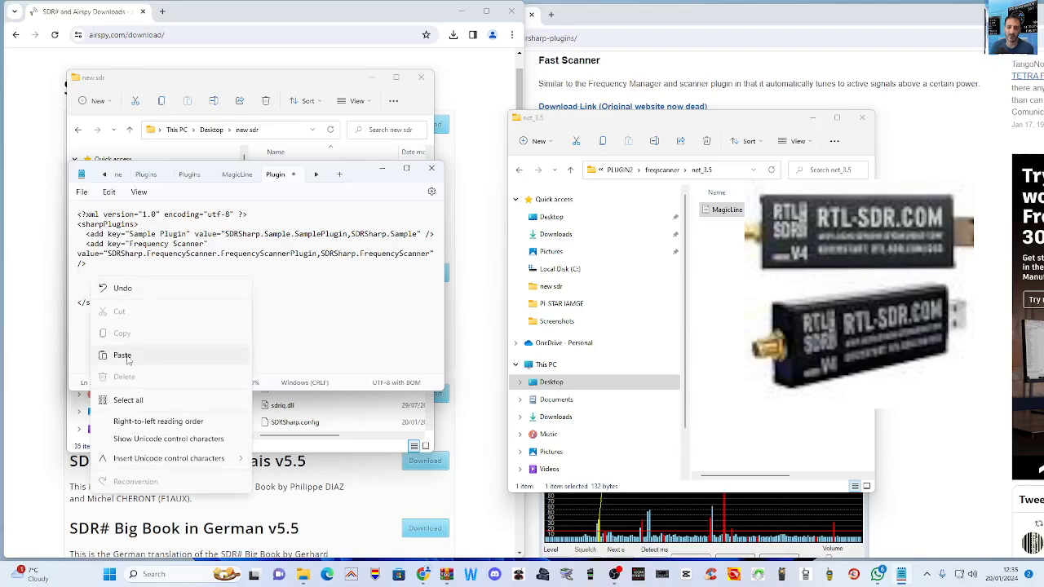
pyautogui.click(81, 191)
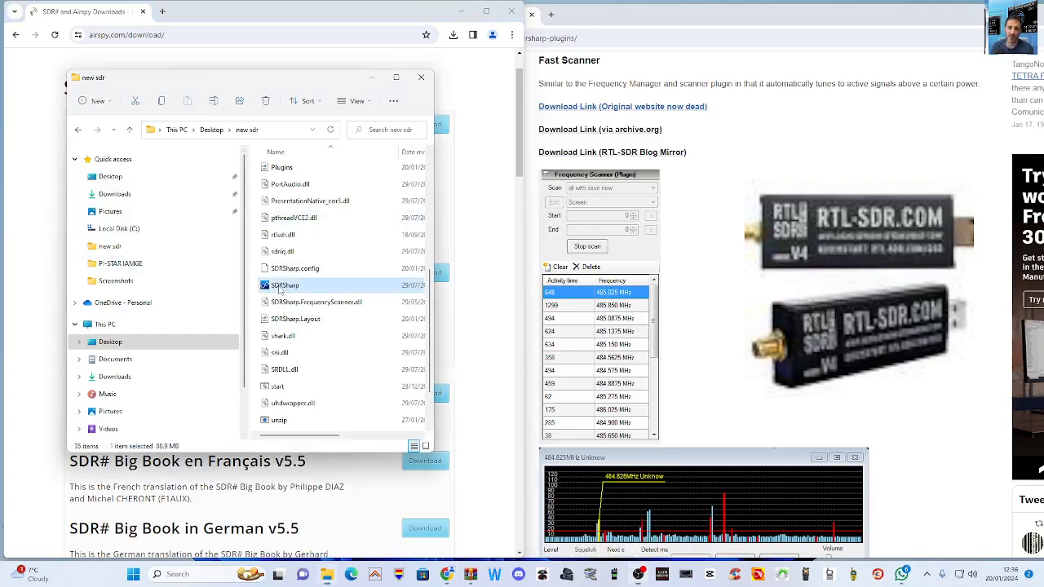
# Launch SDRSharp from the new sdr folder to check the plugin, then close it
pyautogui.doubleClick(285, 284)
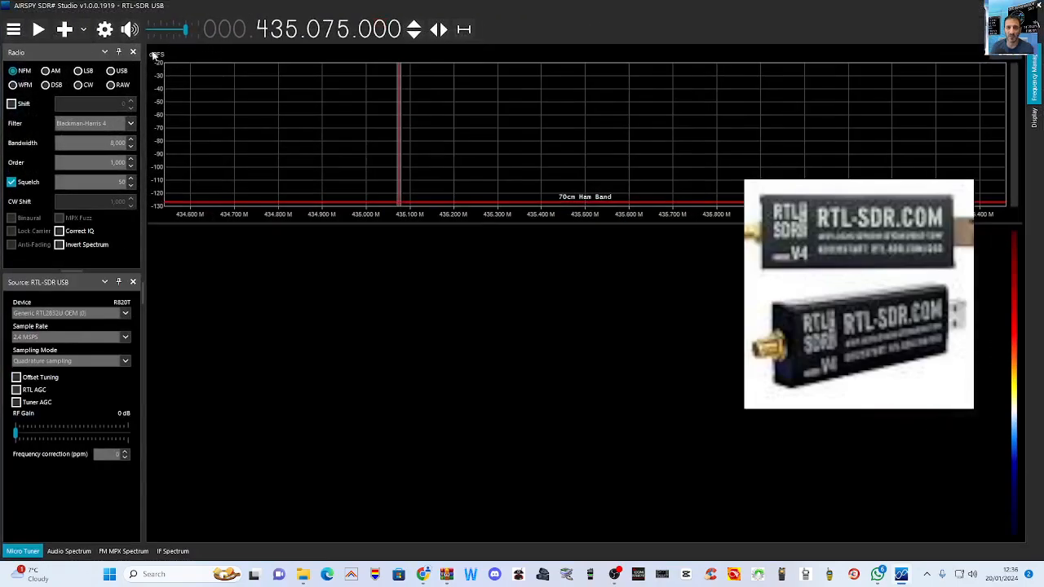
pyautogui.click(37, 29)
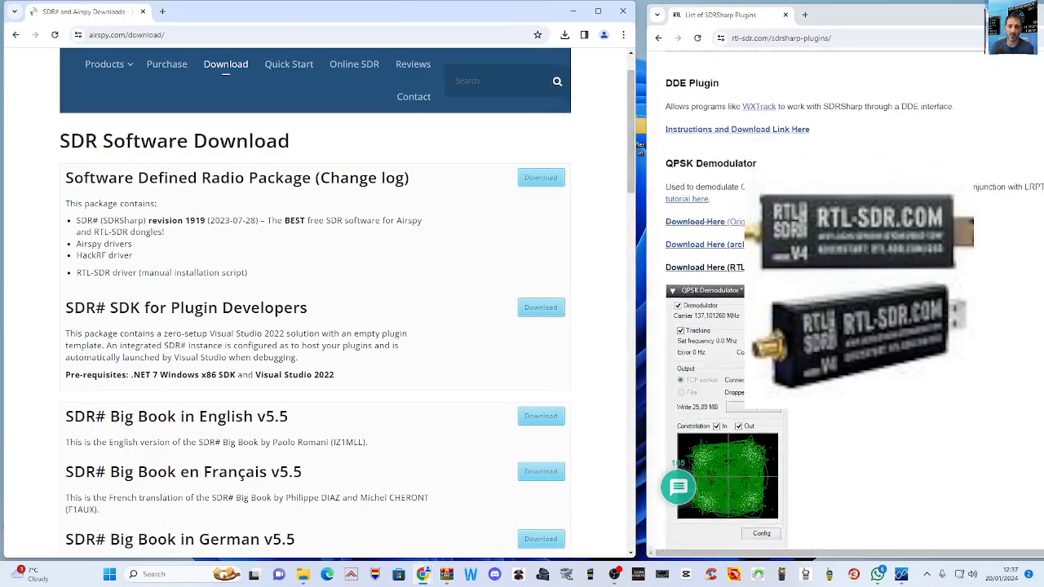
# Scroll the plugin list to the QPSK Demodulator archive.org mirror download
pyautogui.scroll(-3)
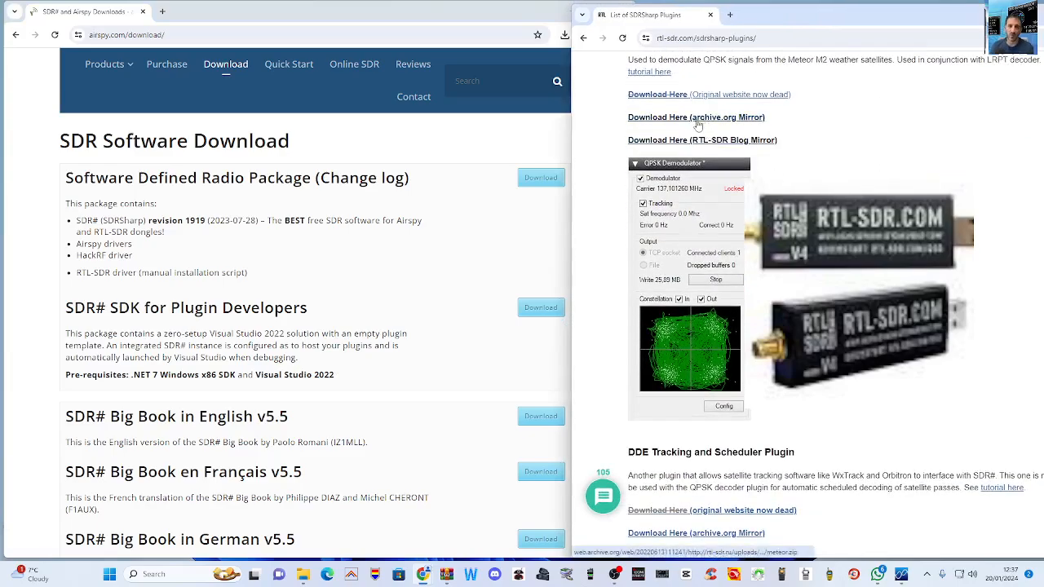
pyautogui.moveTo(689, 120)
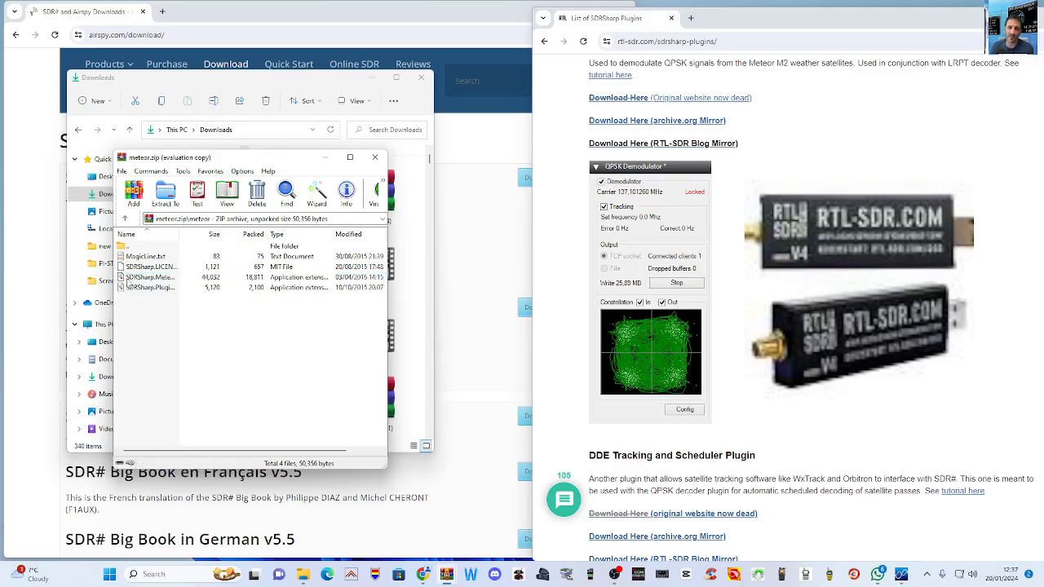
# Copy SDRSharp.Meteor.dll from the meteor.zip archive in WinRAR
pyautogui.click(163, 282)
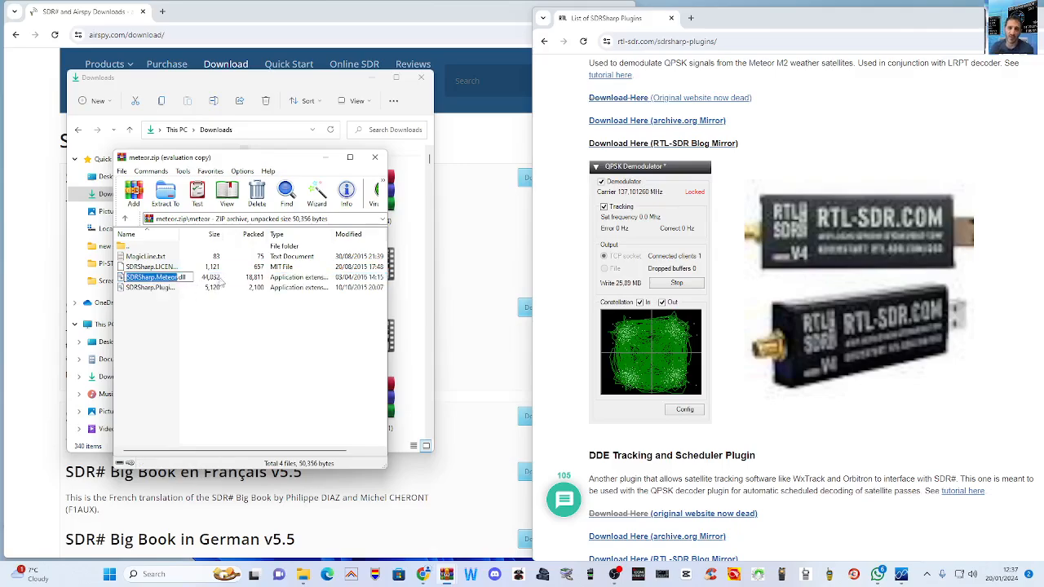
pyautogui.rightClick(151, 277)
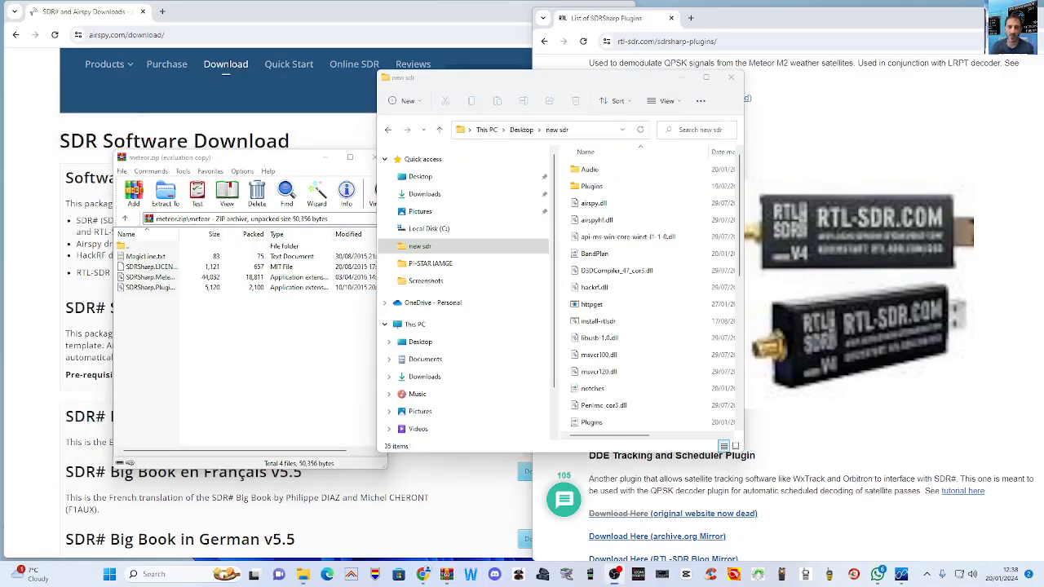
# Paste the Meteor dll into the new sdr folder
pyautogui.click(402, 245)
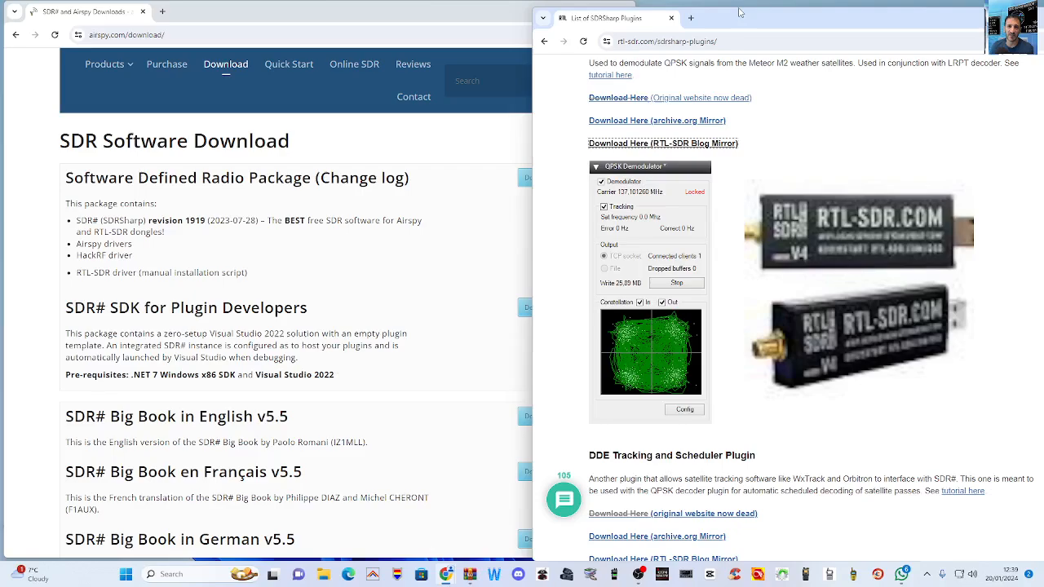
pyautogui.moveTo(977, 457)
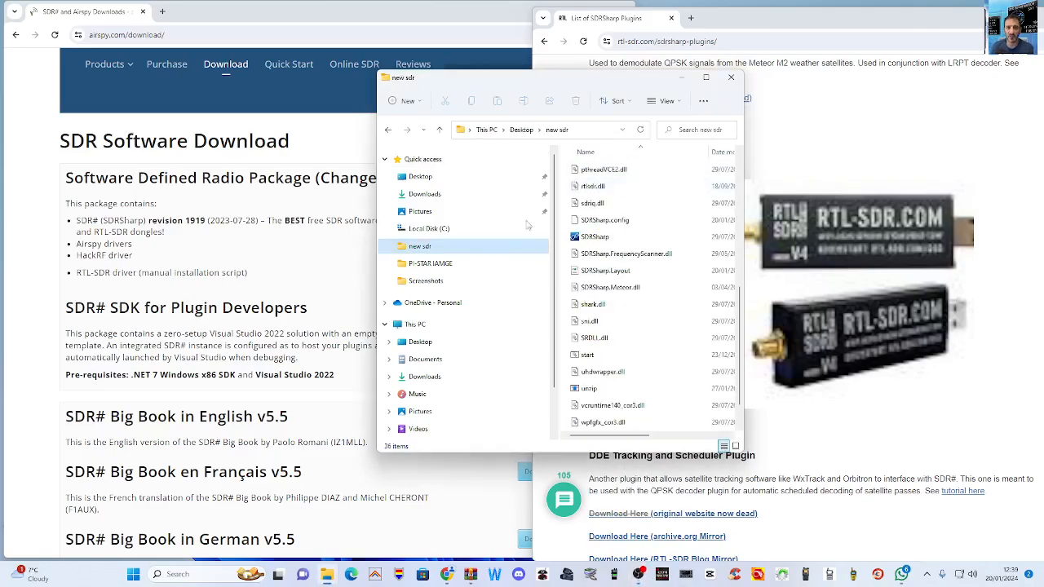
# Browse to the top level of Local Disk (C:)
pyautogui.click(595, 236)
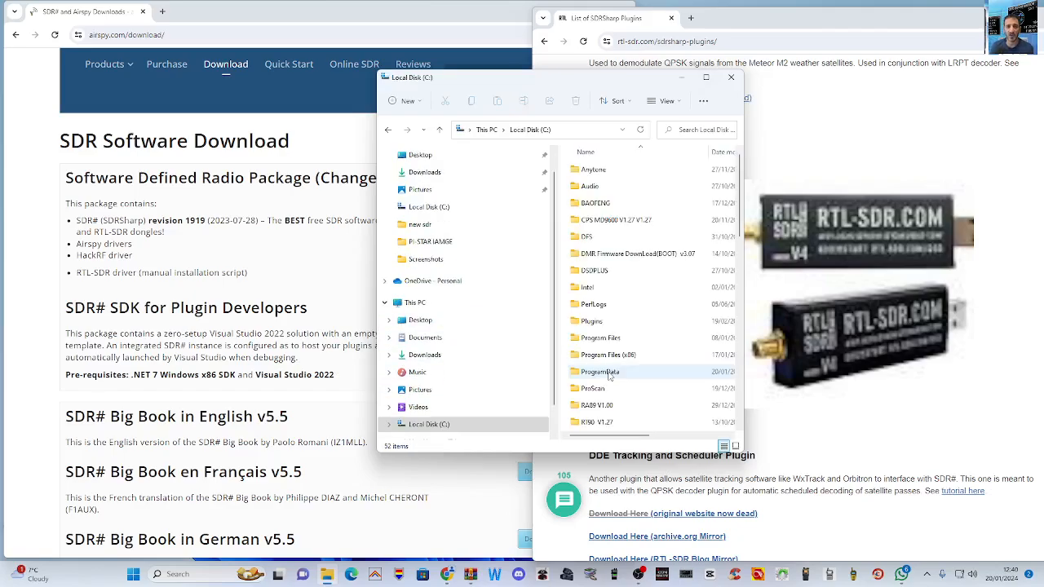
# Open the C: drive's SDR# Plugins XML file in Notepad, placing the cursor for a new entry
pyautogui.scroll(-3)
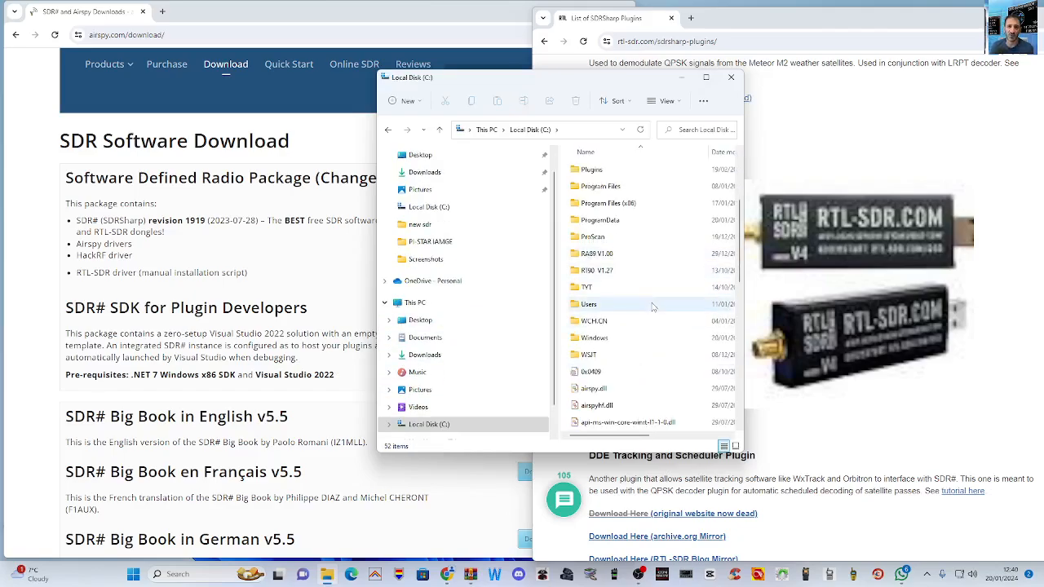
pyautogui.scroll(-3)
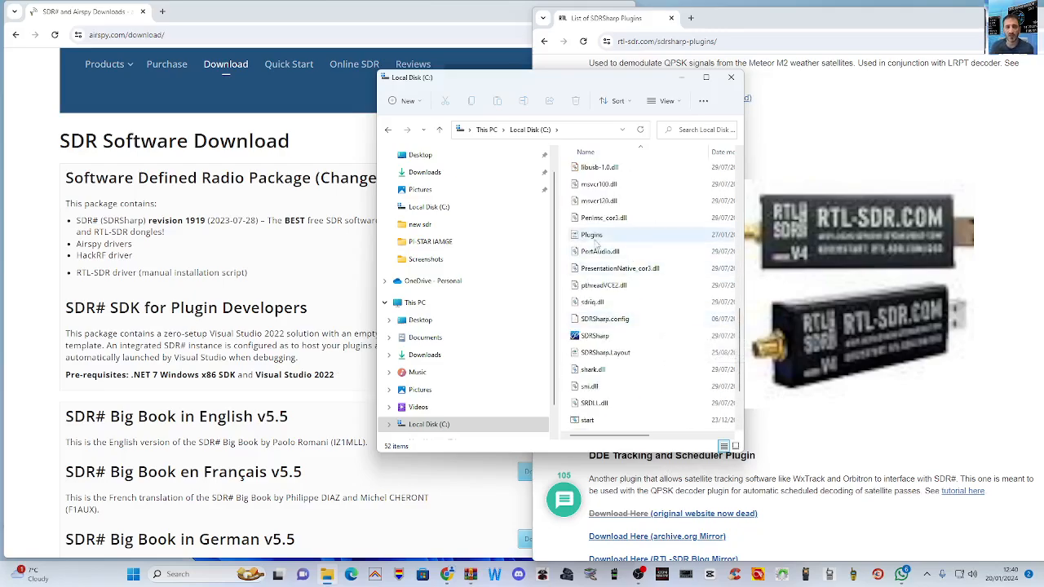
pyautogui.rightClick(590, 235)
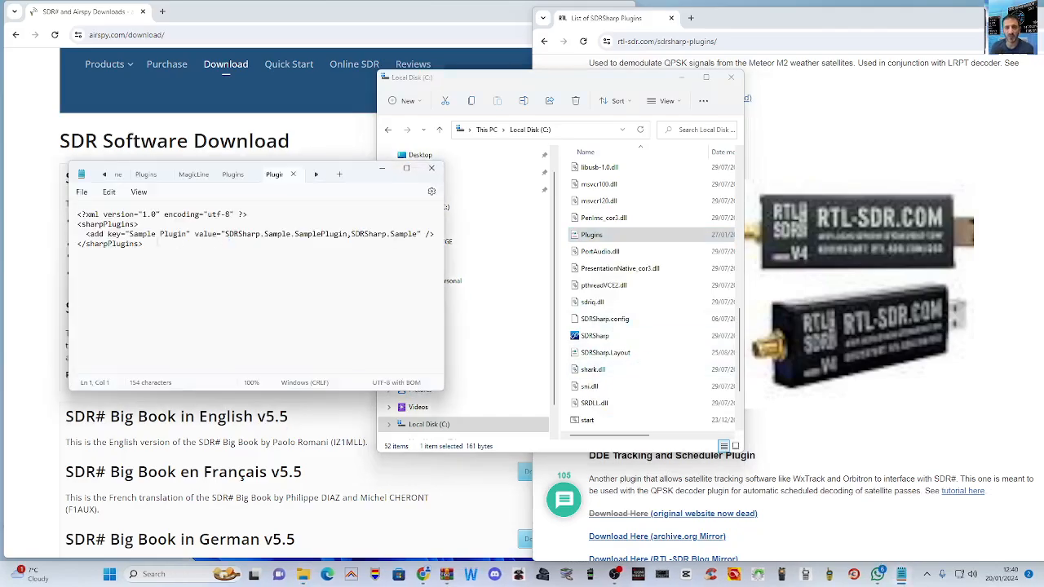
pyautogui.click(154, 249)
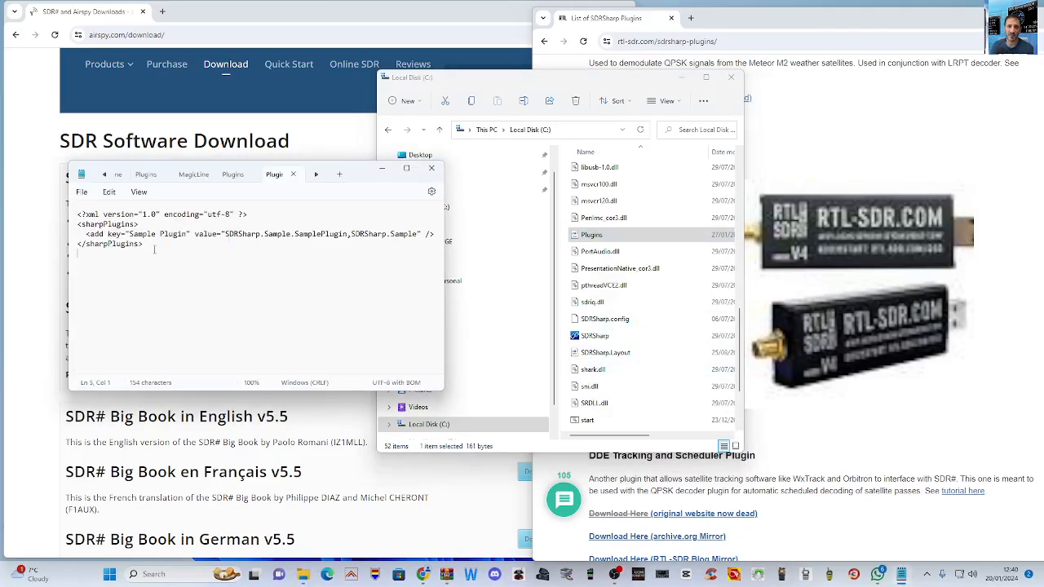